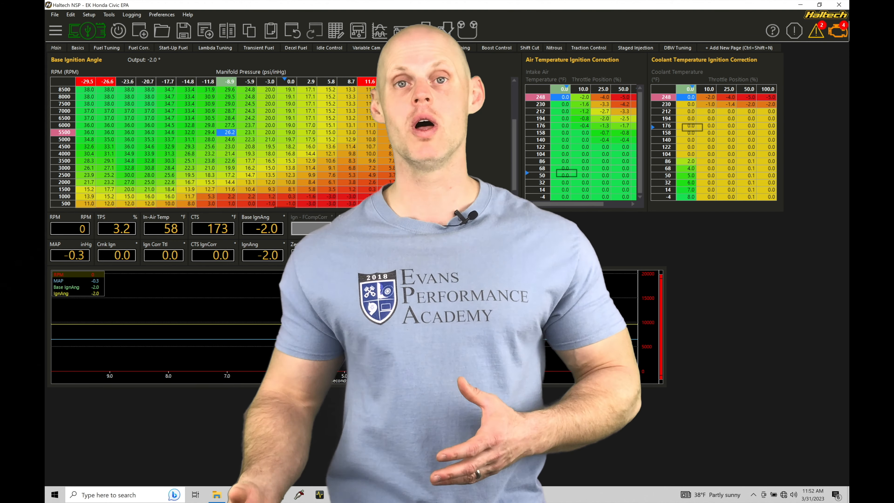
- Delete the MAP breakpoints from 2.9 to 29.0 so the pressure axis ends at 0.0 inHg
click(396, 48)
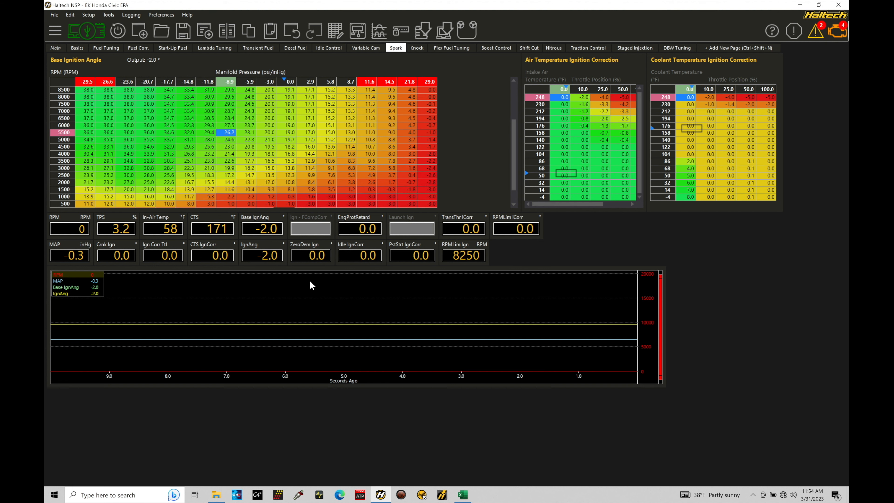
mouse_move(418, 179)
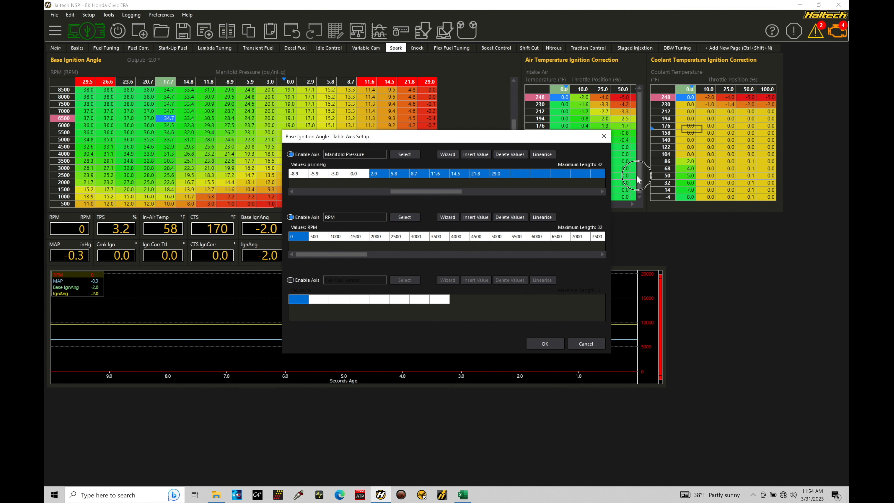
click(509, 154)
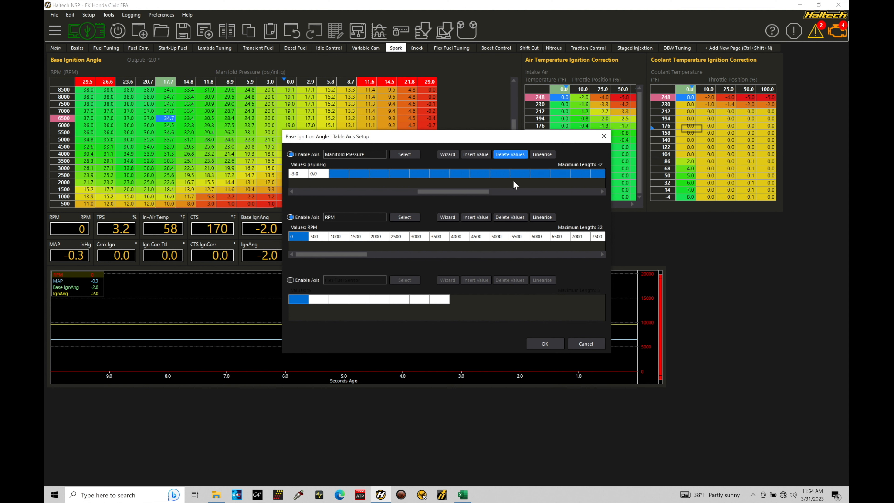
click(544, 343)
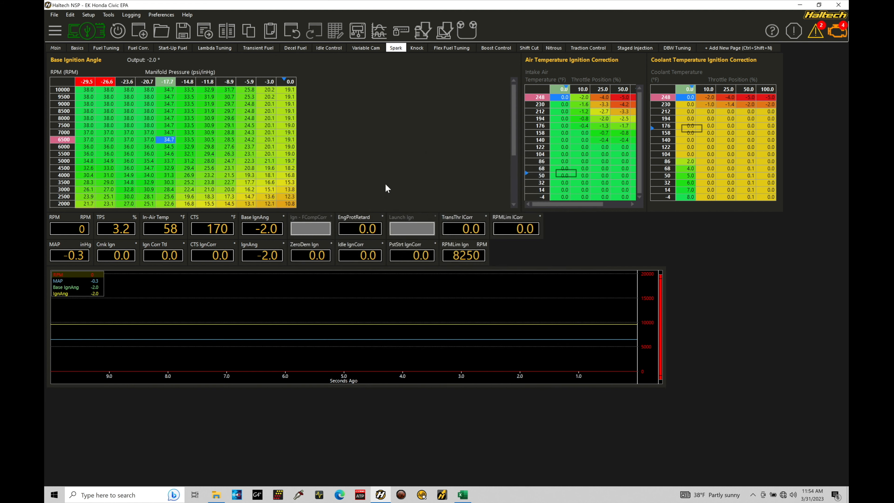
mouse_move(306, 89)
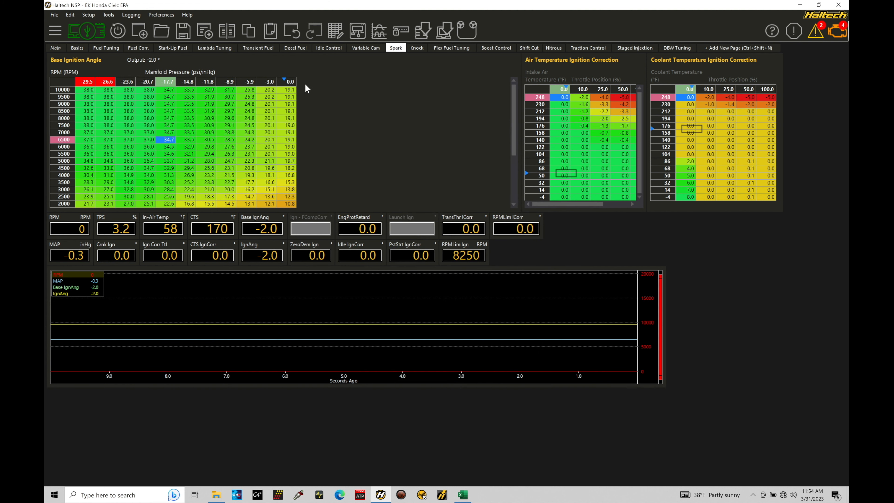
mouse_move(255, 160)
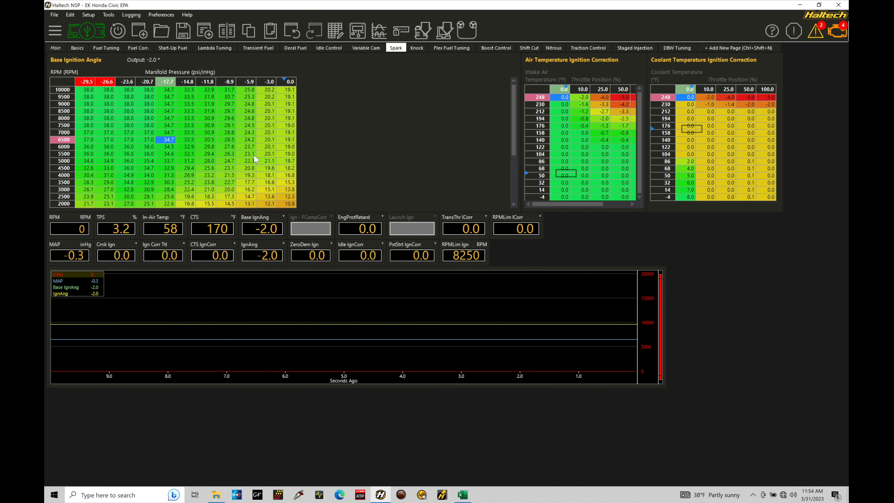
mouse_move(259, 132)
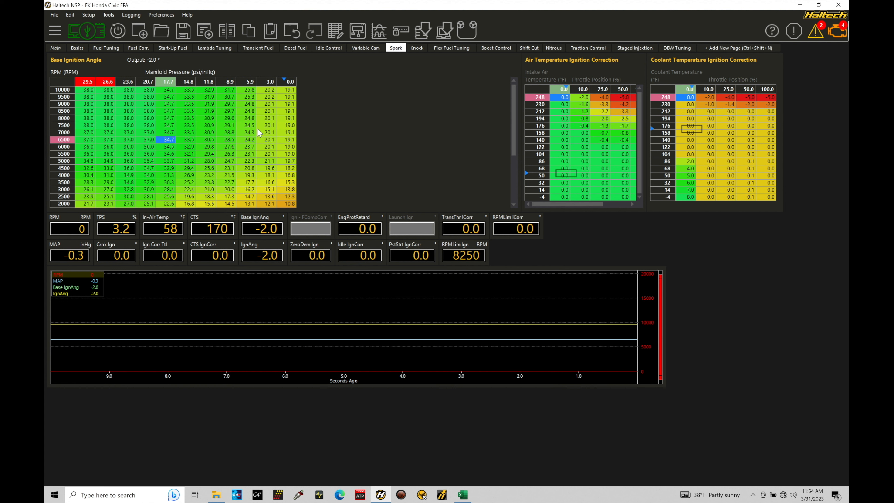
mouse_move(71, 95)
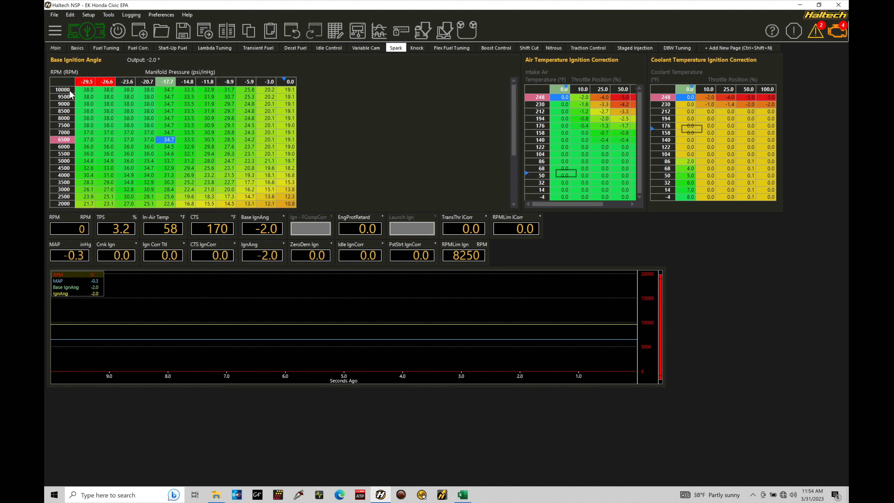
mouse_move(72, 104)
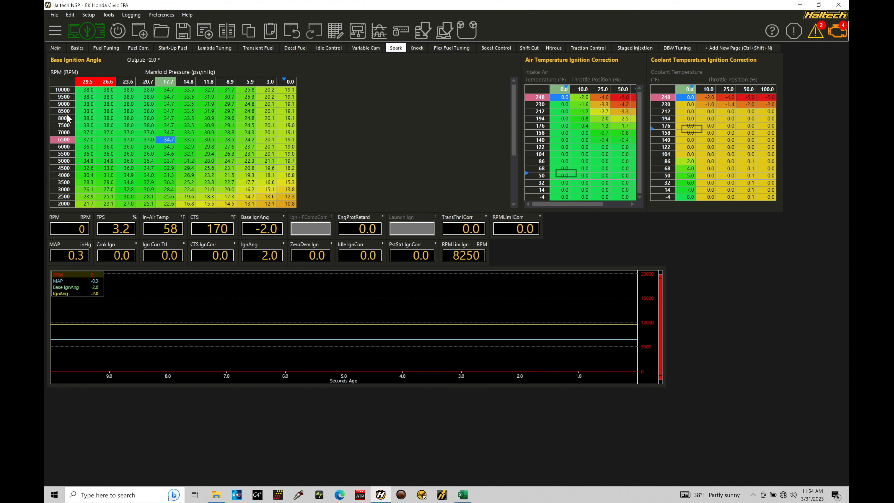
mouse_move(74, 97)
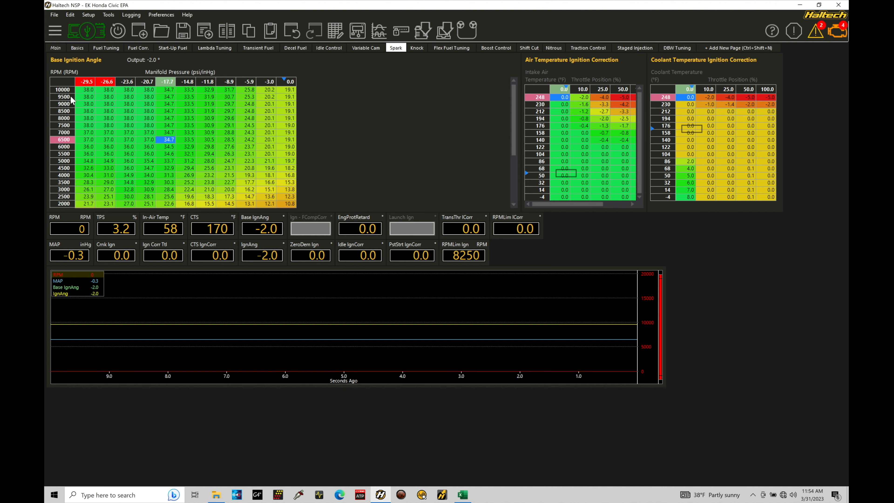
mouse_move(312, 63)
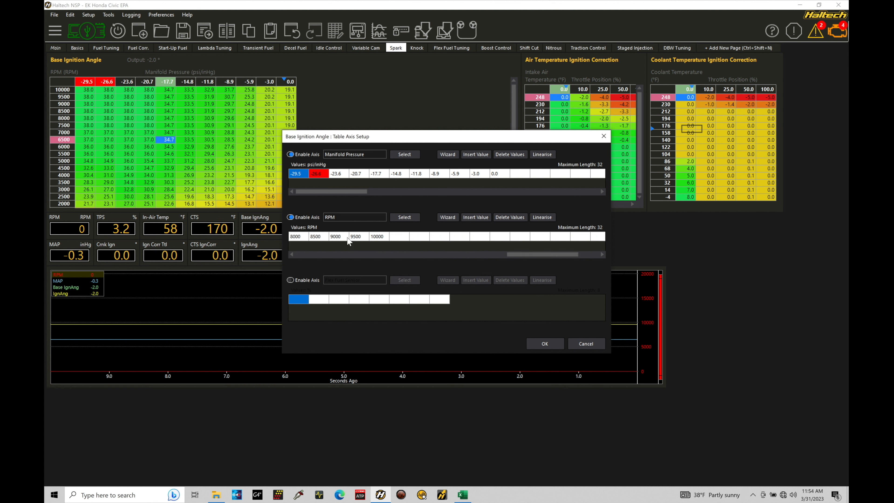
- Delete the 9000–10000 RPM breakpoints so the RPM axis ends at 8500
click(509, 217)
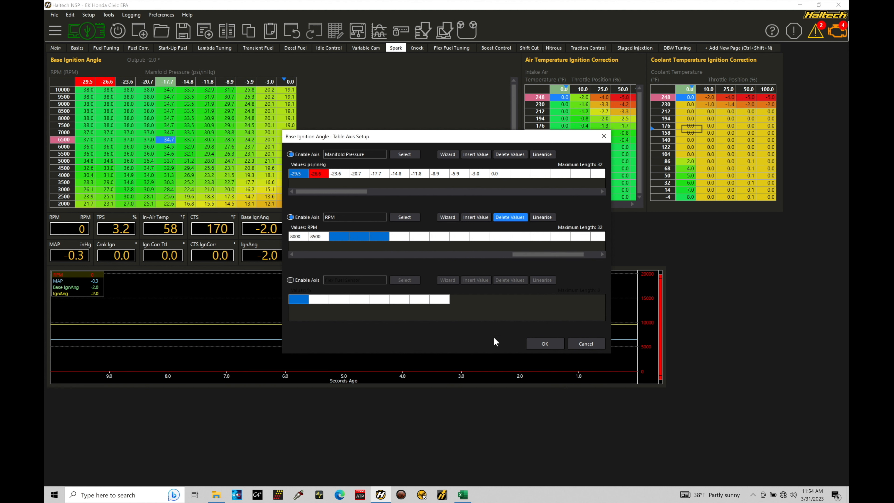
click(543, 343)
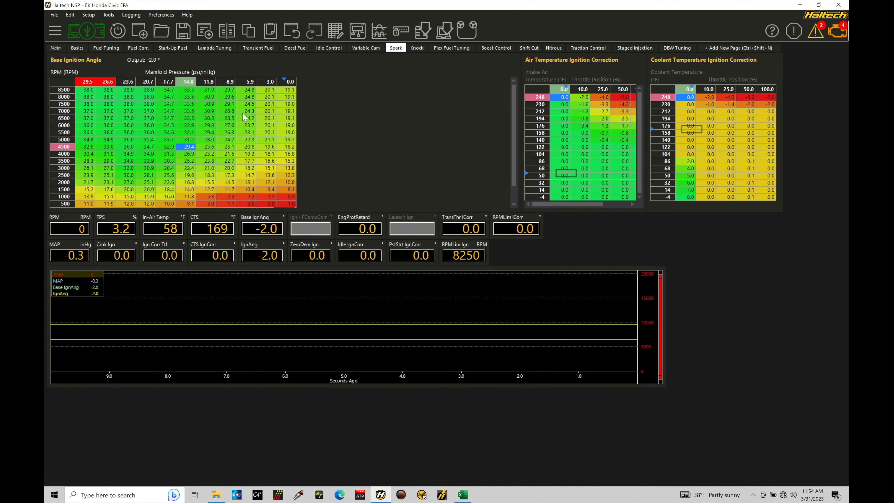
mouse_move(72, 90)
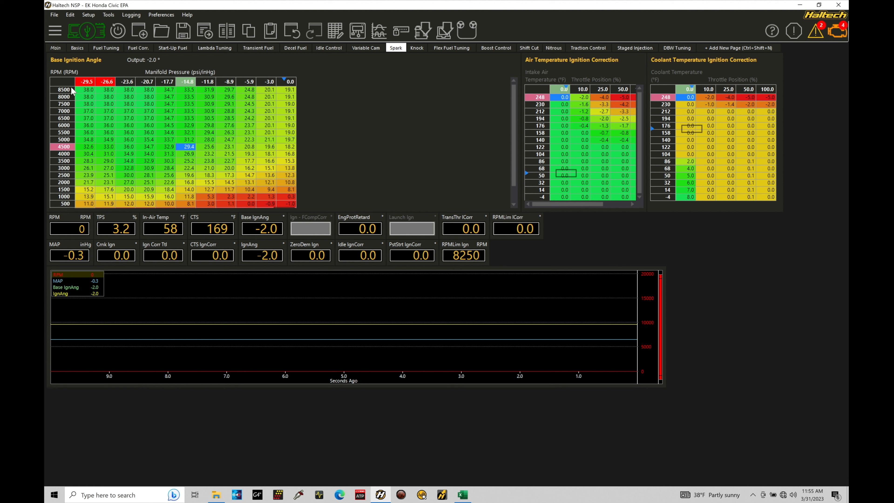
mouse_move(132, 136)
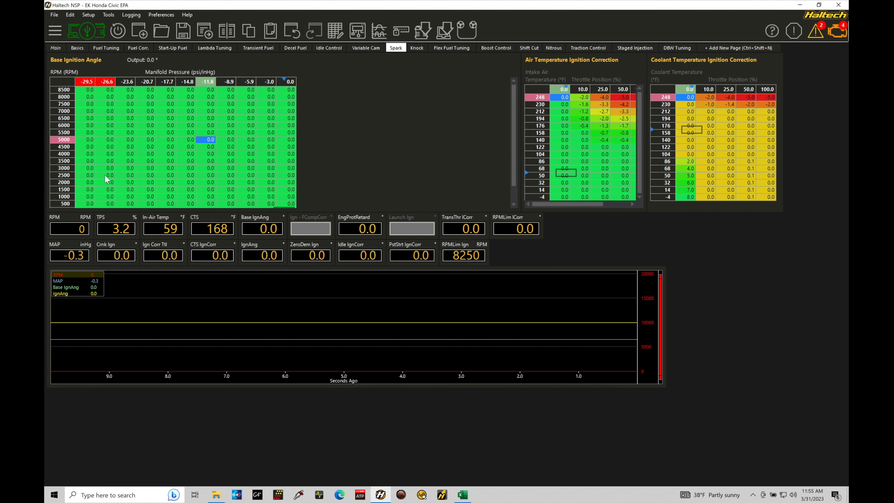
- Select the whole Base Ignition Angle table and fill it with 0.0
click(126, 167)
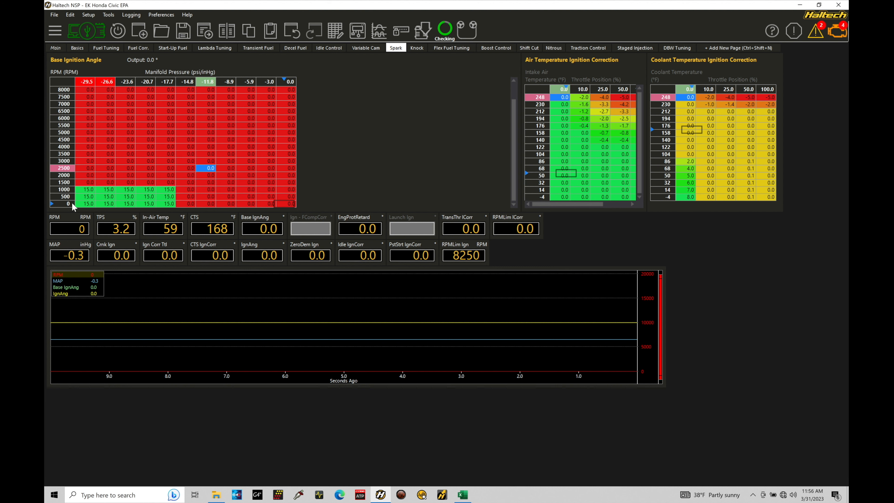
mouse_move(200, 208)
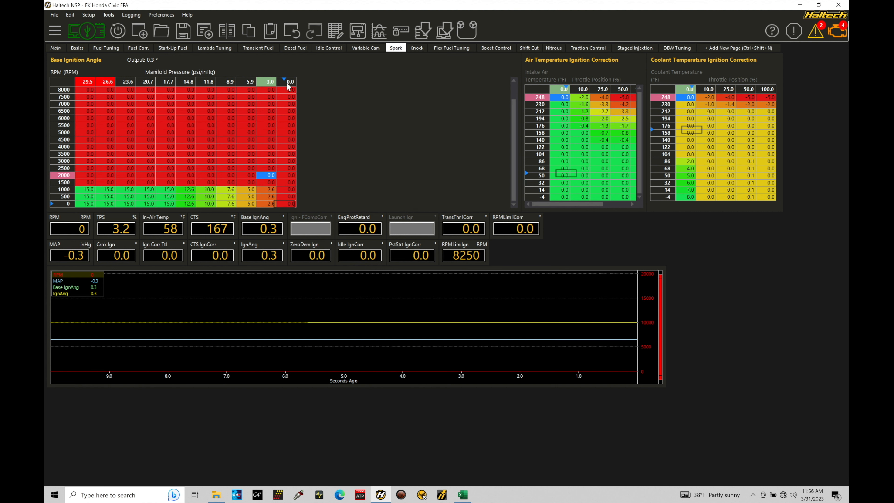
mouse_move(162, 135)
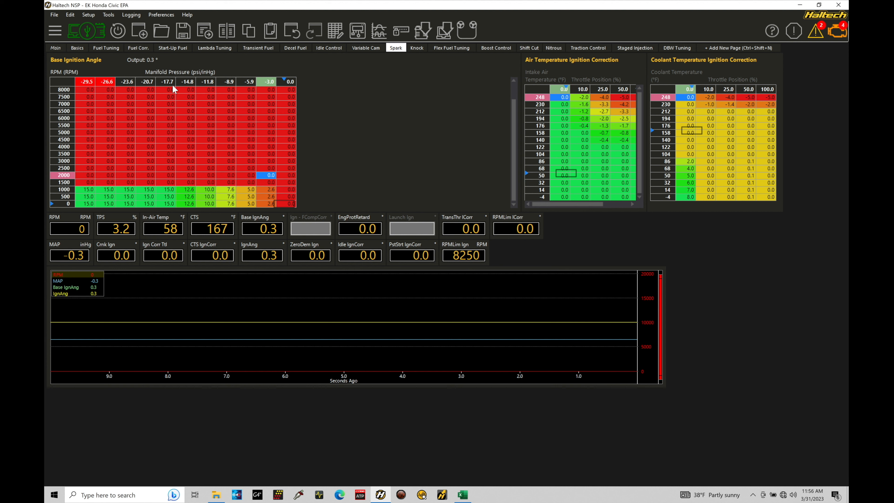
mouse_move(85, 103)
text(20)
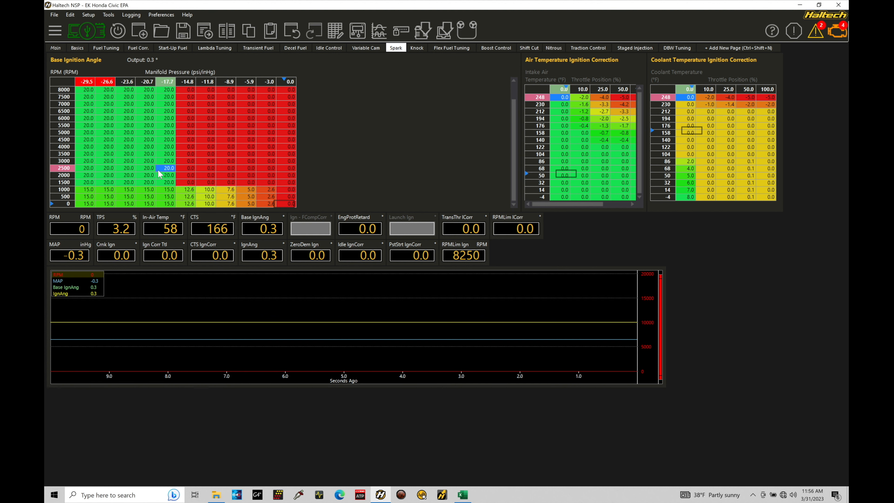
mouse_move(99, 97)
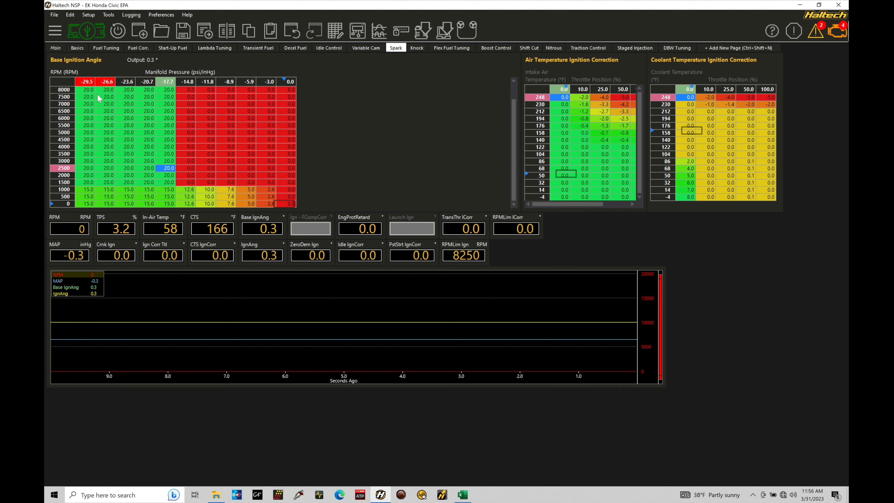
mouse_move(135, 138)
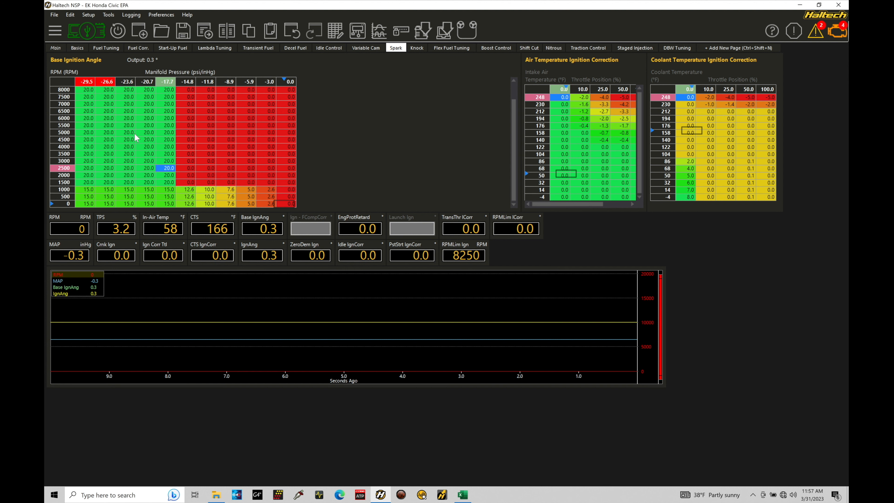
mouse_move(145, 138)
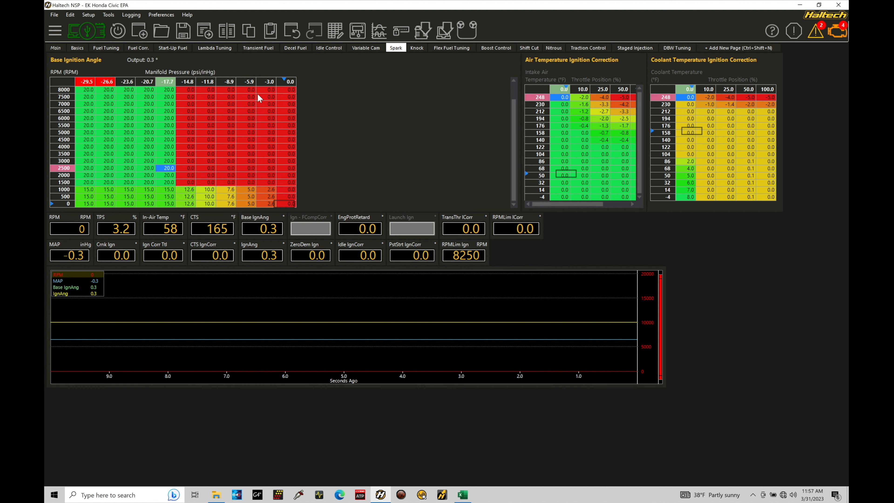
mouse_move(255, 96)
text(10)
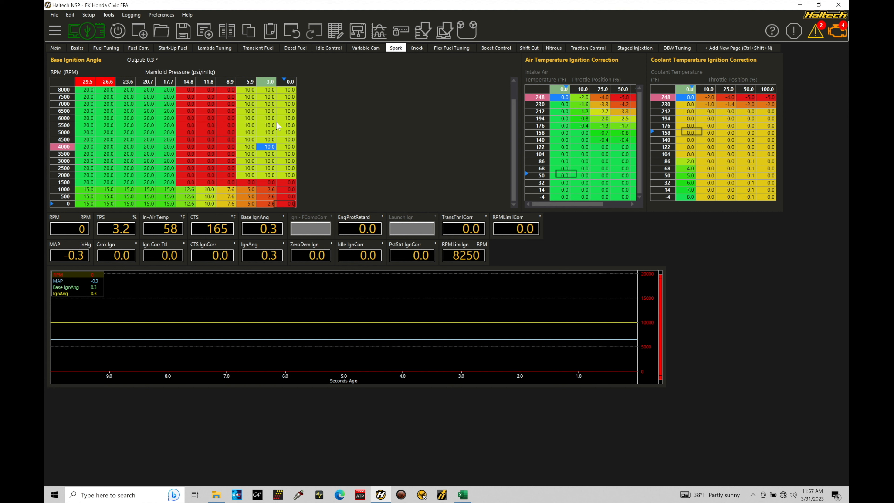
mouse_move(280, 123)
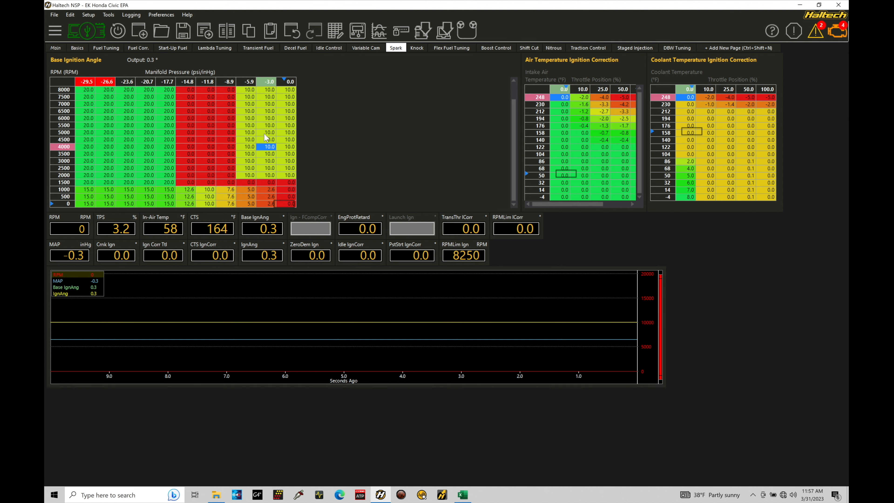
- Show the Knock threshold tables after the 10° near-atmospheric block is entered
click(417, 48)
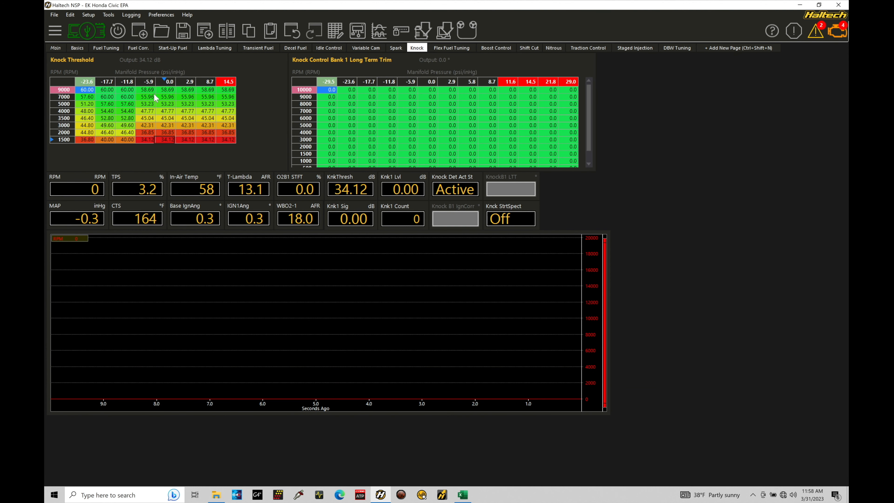
mouse_move(139, 111)
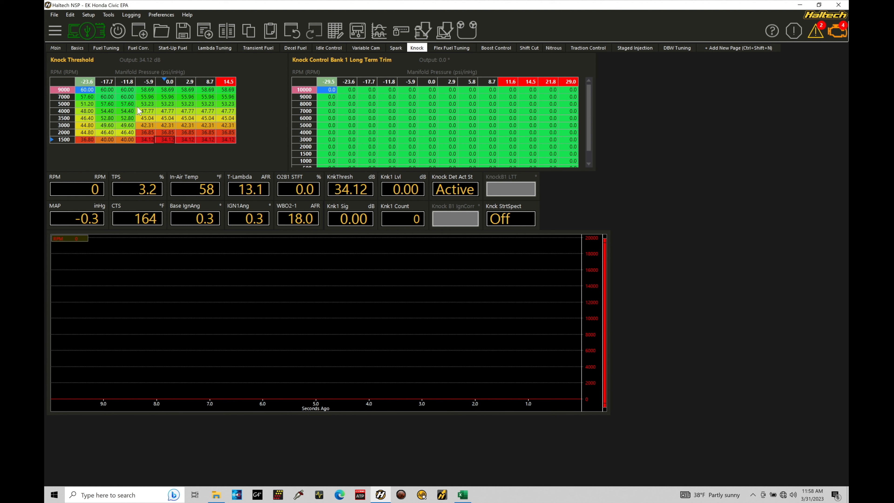